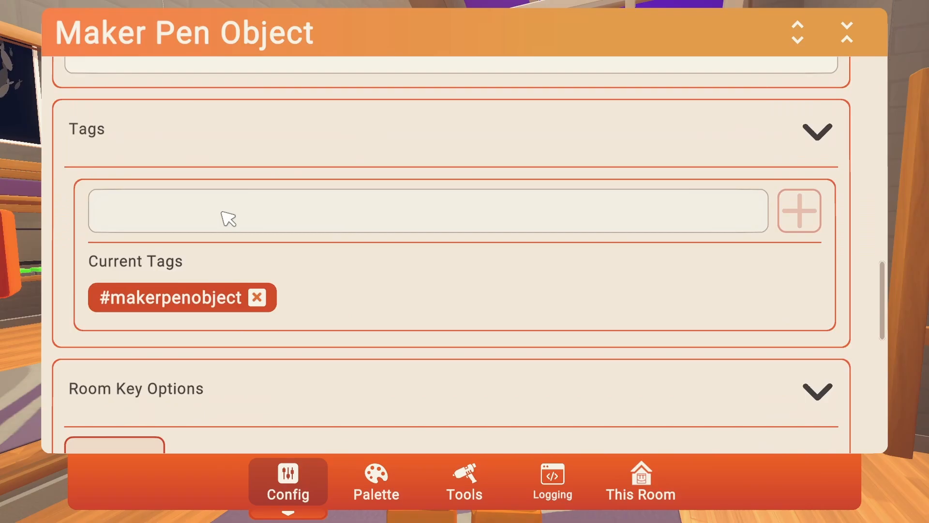
type("e")
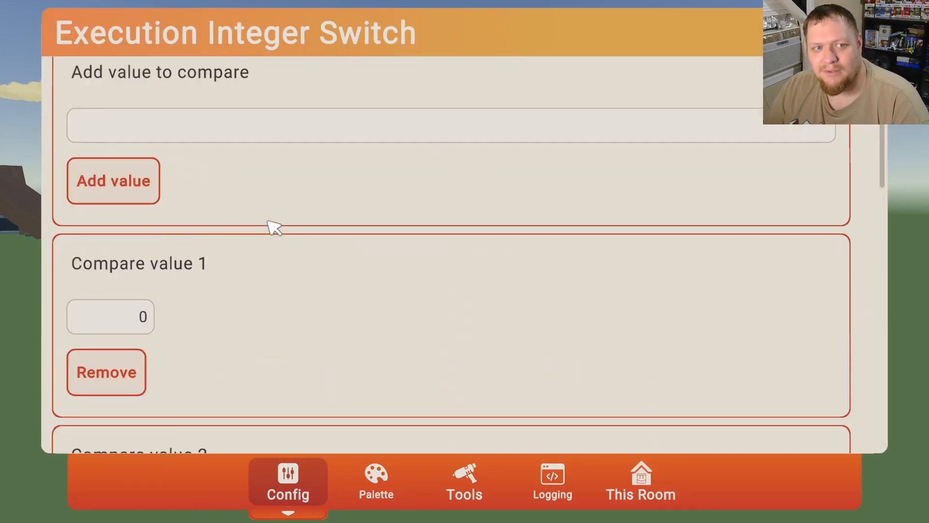
scroll("down", 3)
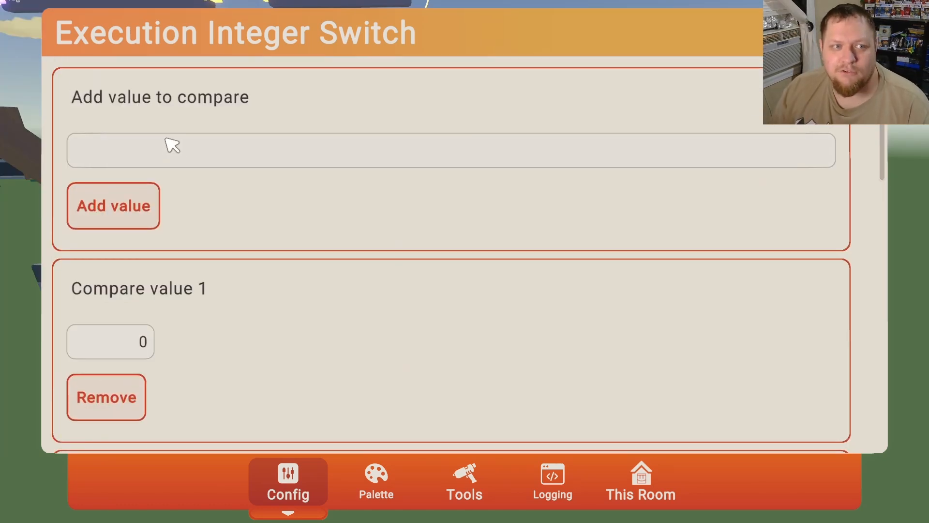
mouse_move(258, 211)
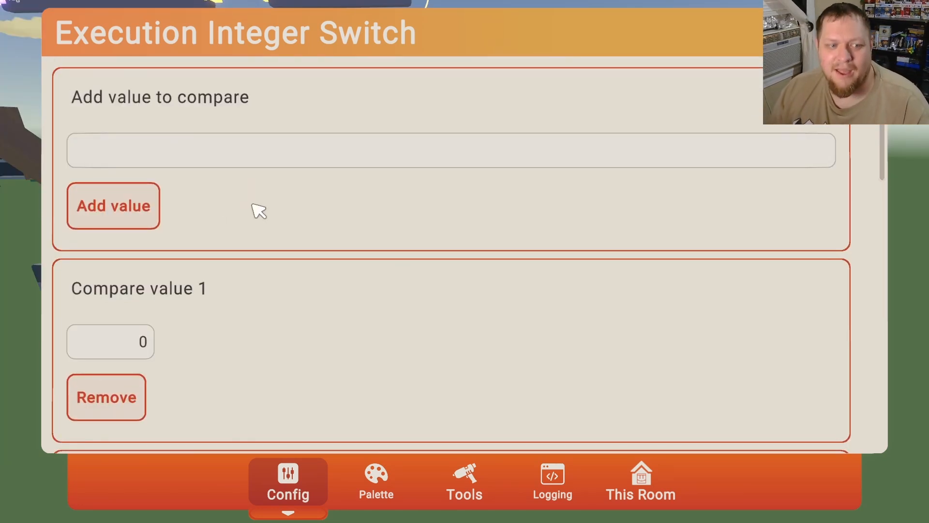
scroll("down", 3)
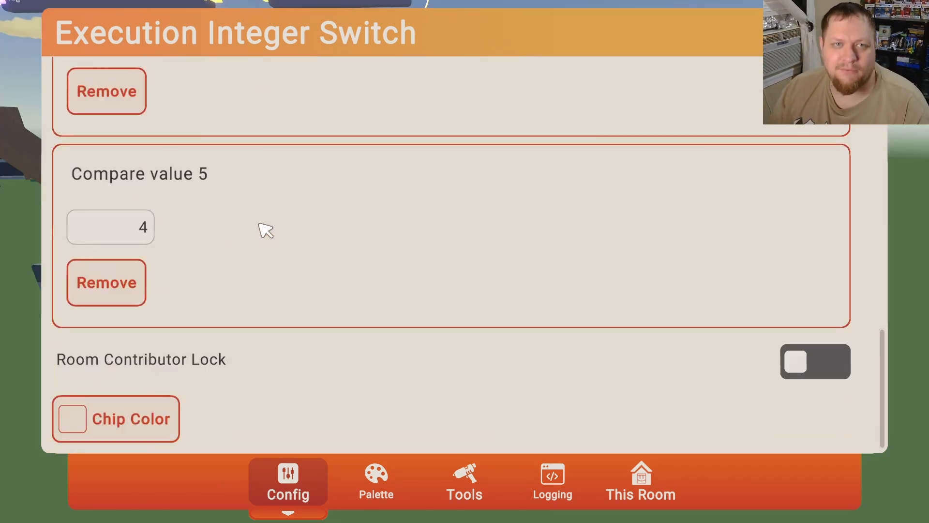